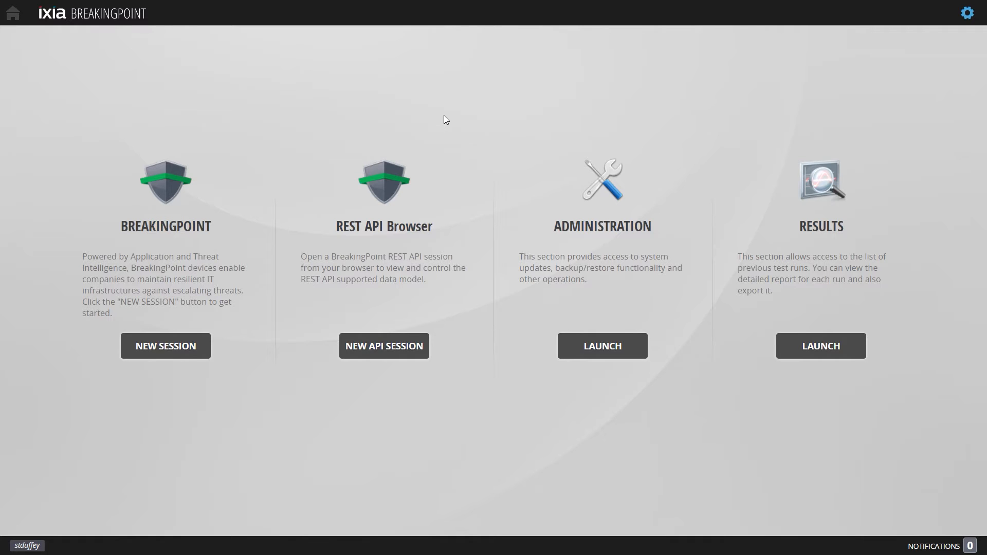
{"action": "mouse_move", "coordinate": [165, 345]}
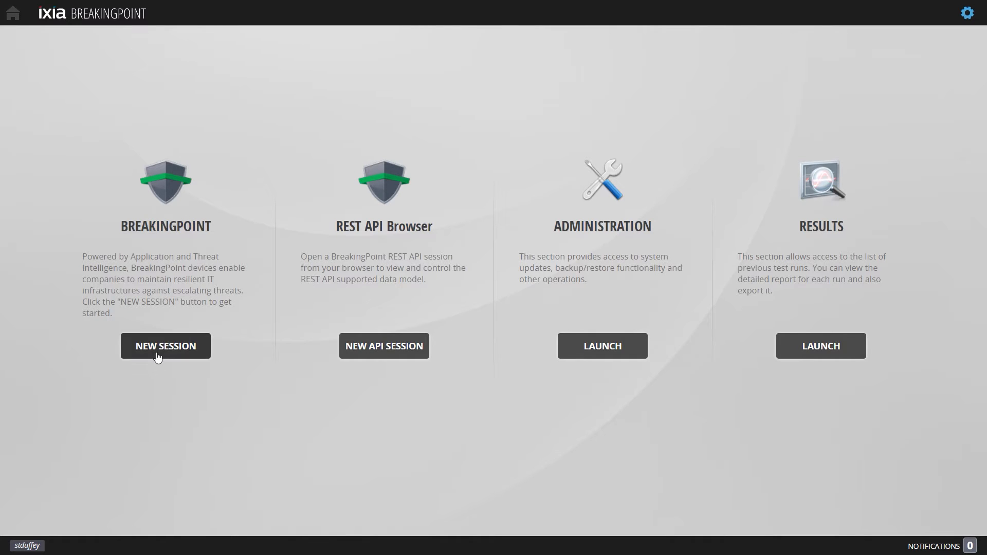
Step: Start a new BreakingPoint session and list the labs (RFC2544, Session Sender, DDoS, Multi-box)
{"action": "left_click", "coordinate": [165, 346]}
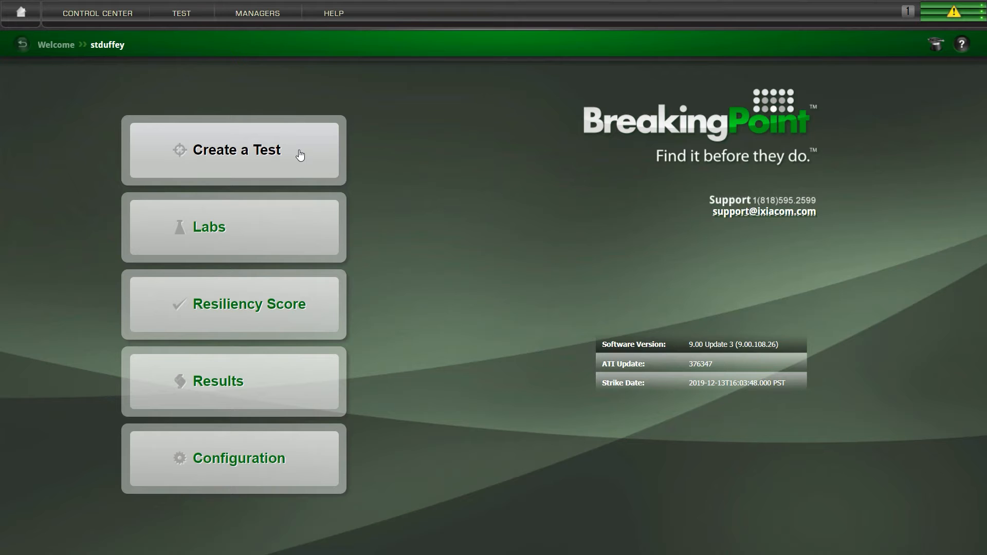
{"action": "mouse_move", "coordinate": [297, 233]}
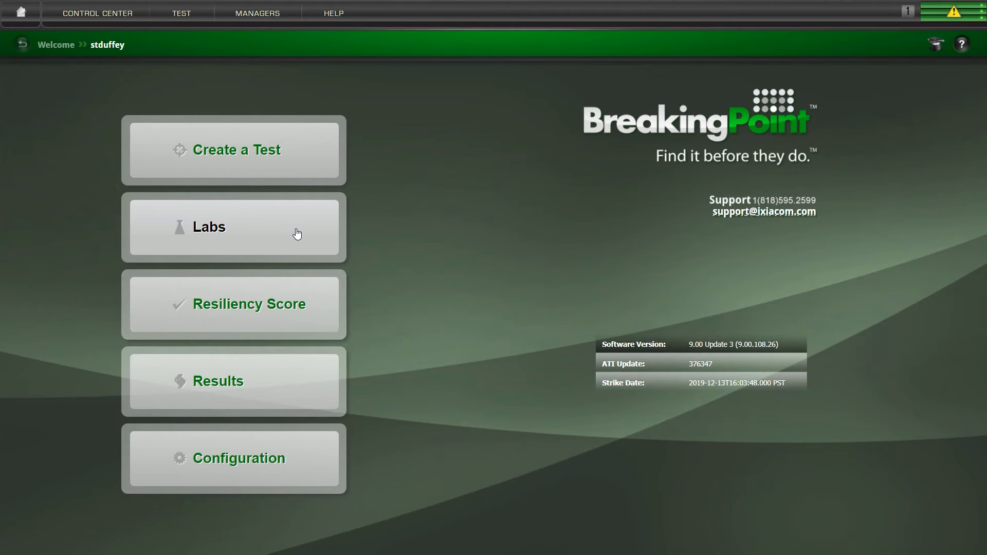
{"action": "left_click", "coordinate": [233, 227]}
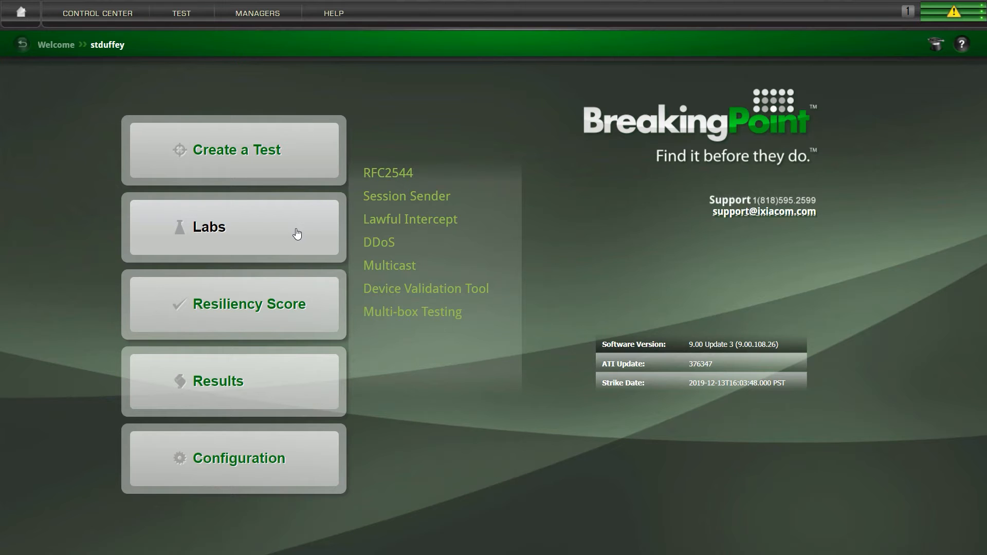
{"action": "mouse_move", "coordinate": [587, 348]}
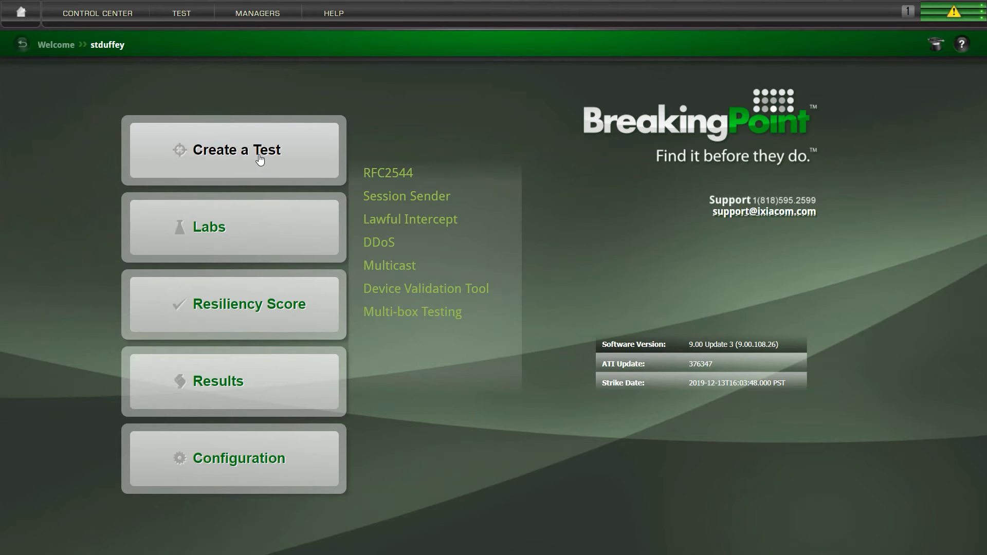
Step: Create a blank New Test in the Test Workspace
{"action": "left_click", "coordinate": [234, 149]}
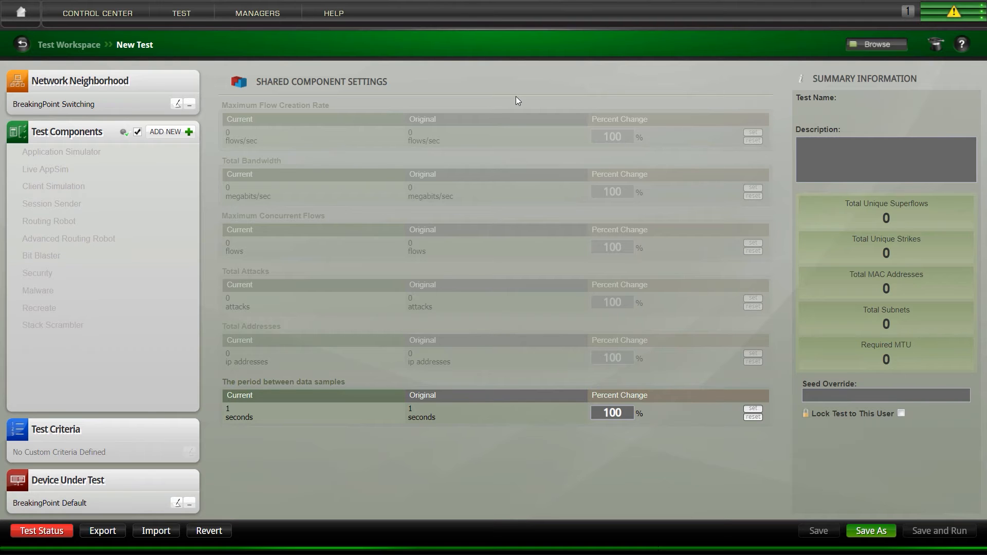
{"action": "mouse_move", "coordinate": [159, 92]}
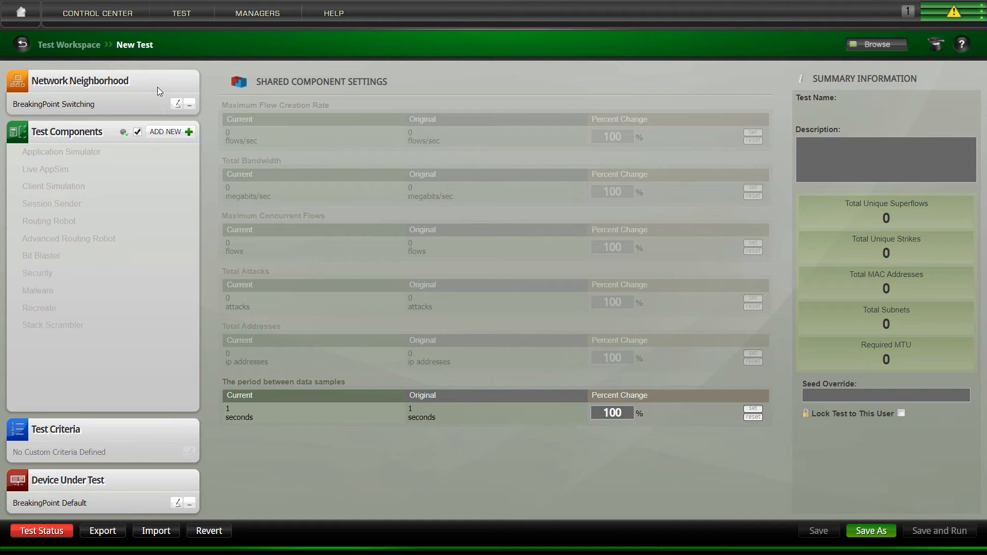
{"action": "mouse_move", "coordinate": [107, 139]}
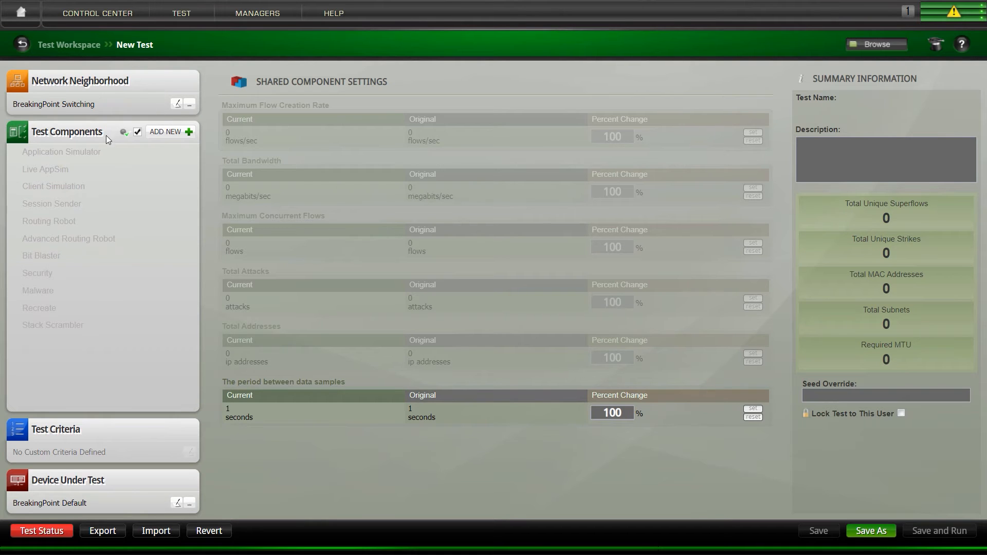
{"action": "mouse_move", "coordinate": [107, 143]}
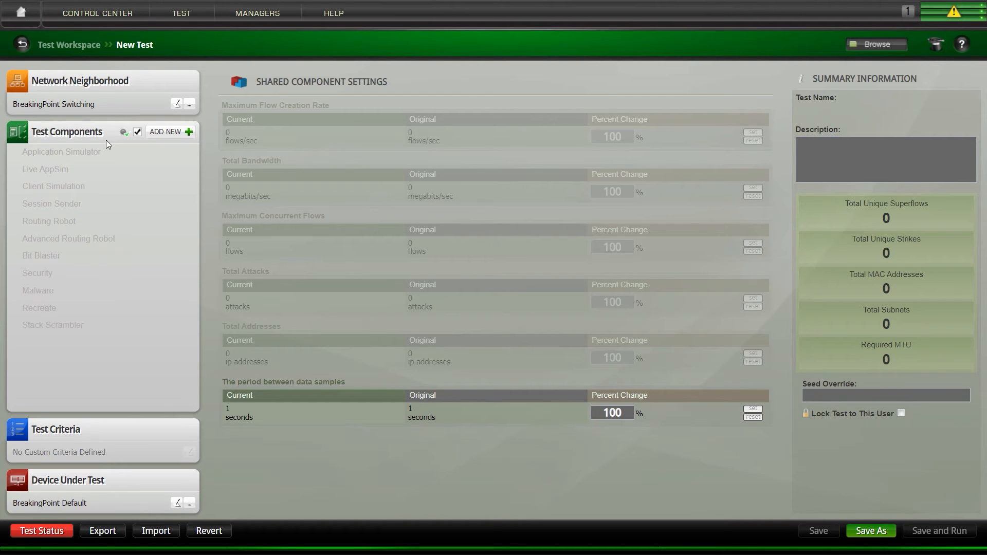
{"action": "mouse_move", "coordinate": [107, 431]}
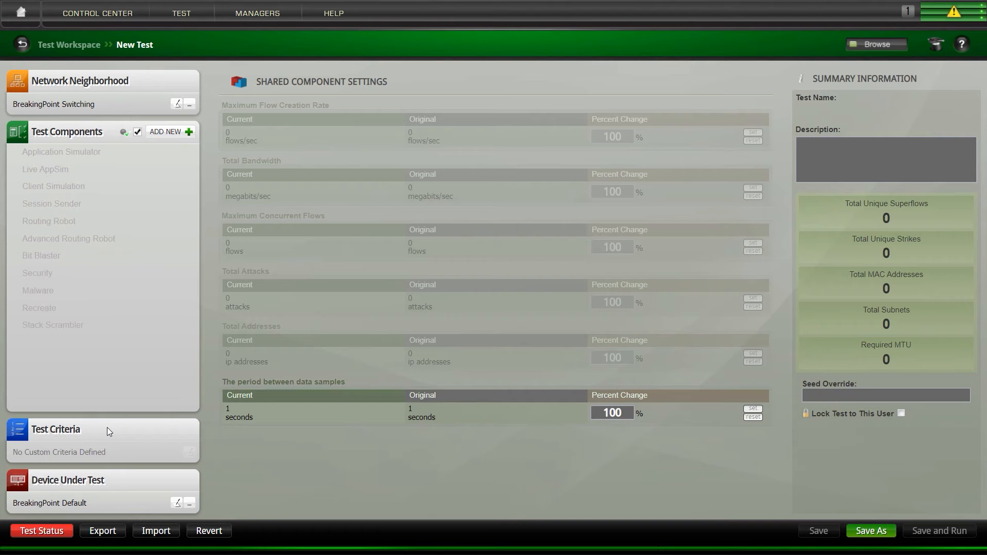
{"action": "mouse_move", "coordinate": [92, 485]}
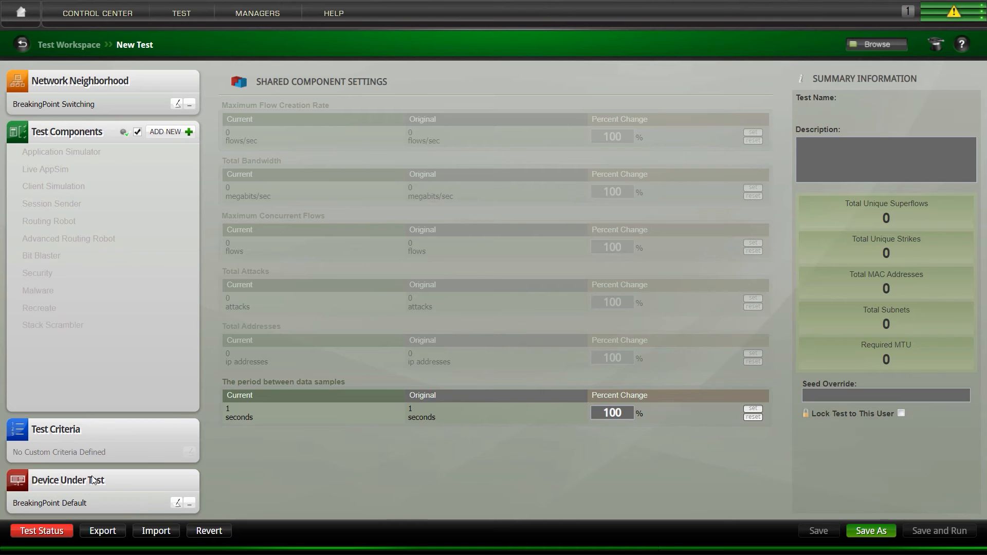
{"action": "mouse_move", "coordinate": [95, 474]}
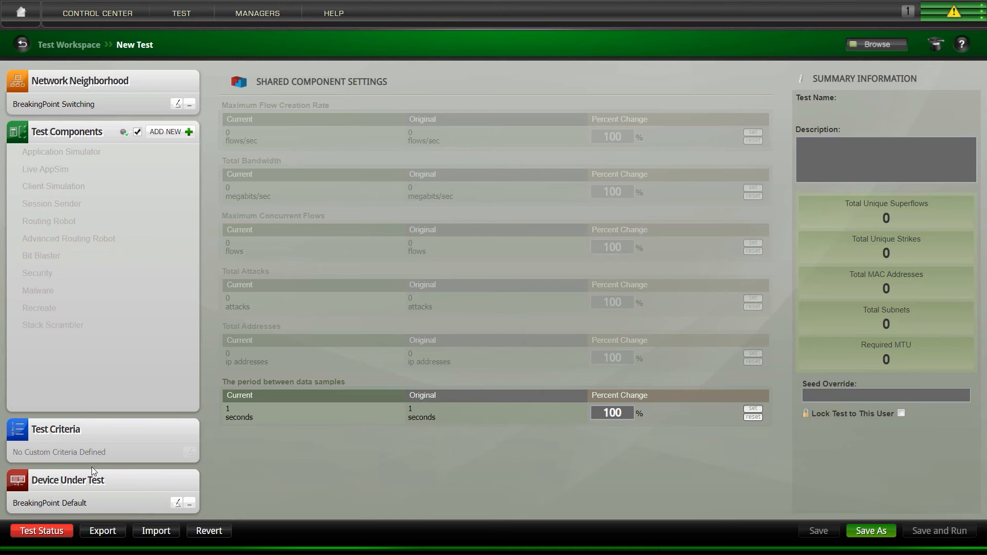
{"action": "mouse_move", "coordinate": [954, 21]}
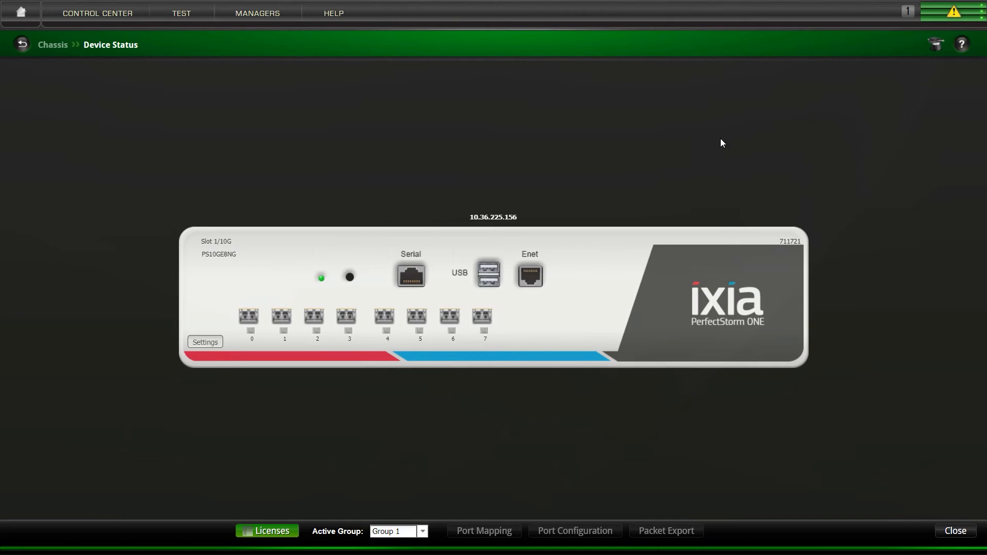
{"action": "mouse_move", "coordinate": [110, 253]}
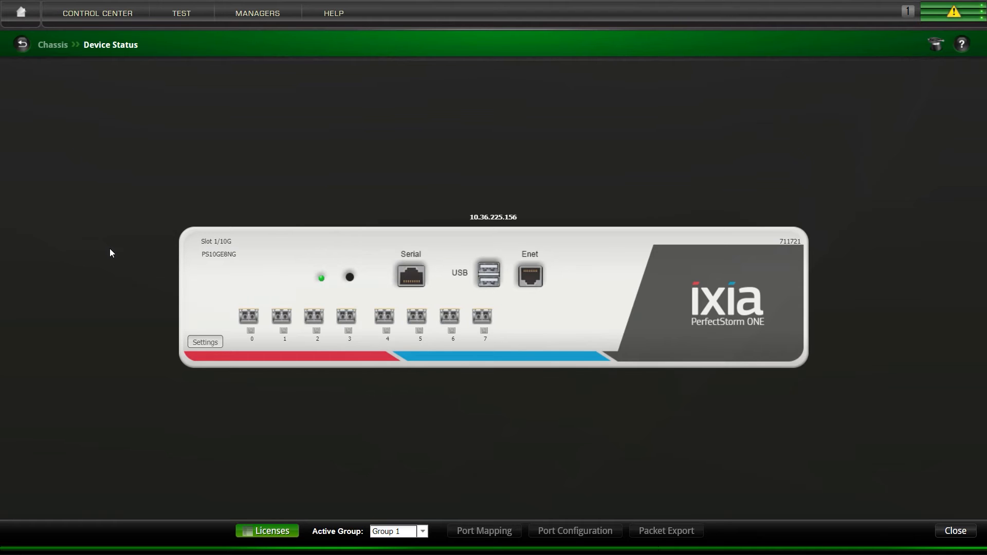
{"action": "mouse_move", "coordinate": [123, 254]}
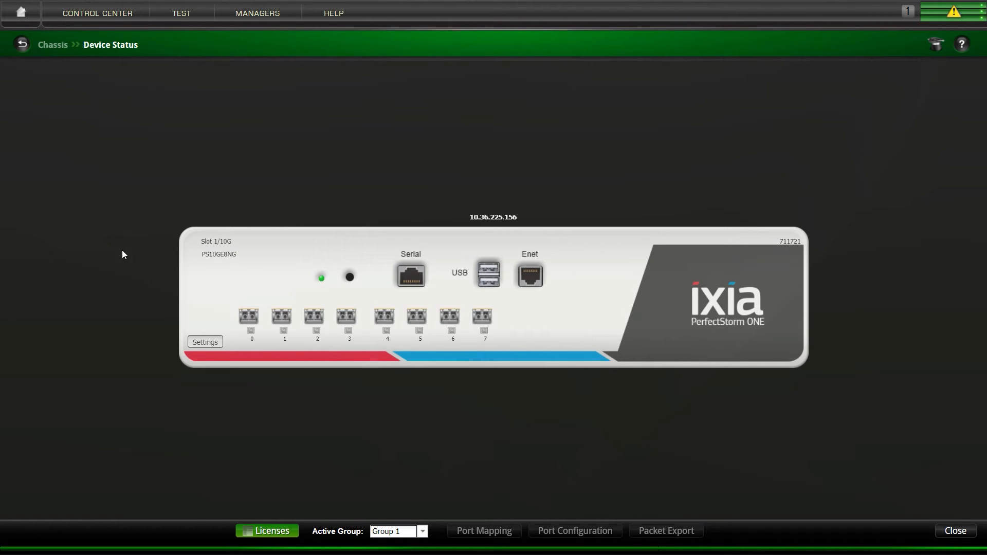
Step: Reserve chassis ports 0 and 2 for Group 1 and bring up Packet Export
{"action": "left_click", "coordinate": [248, 317]}
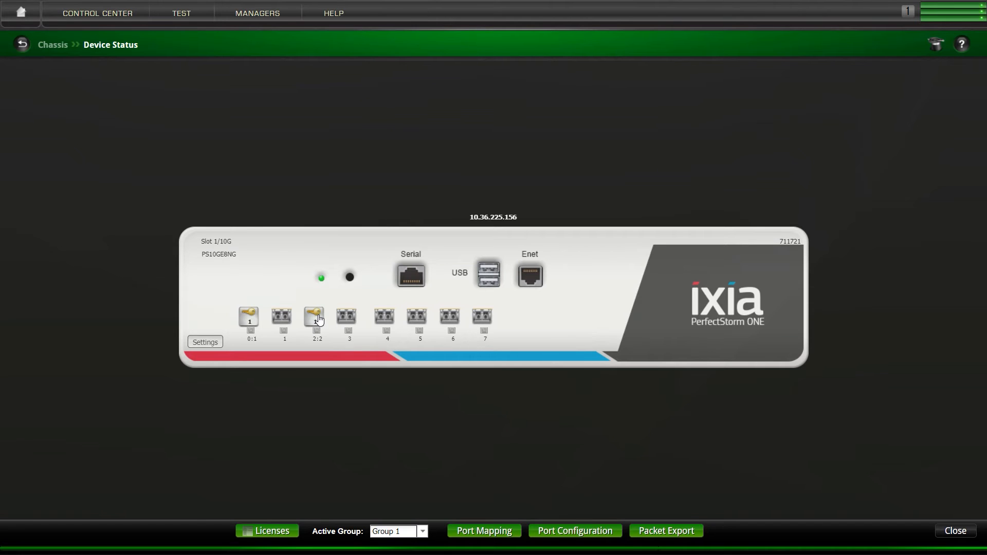
{"action": "mouse_move", "coordinate": [320, 316]}
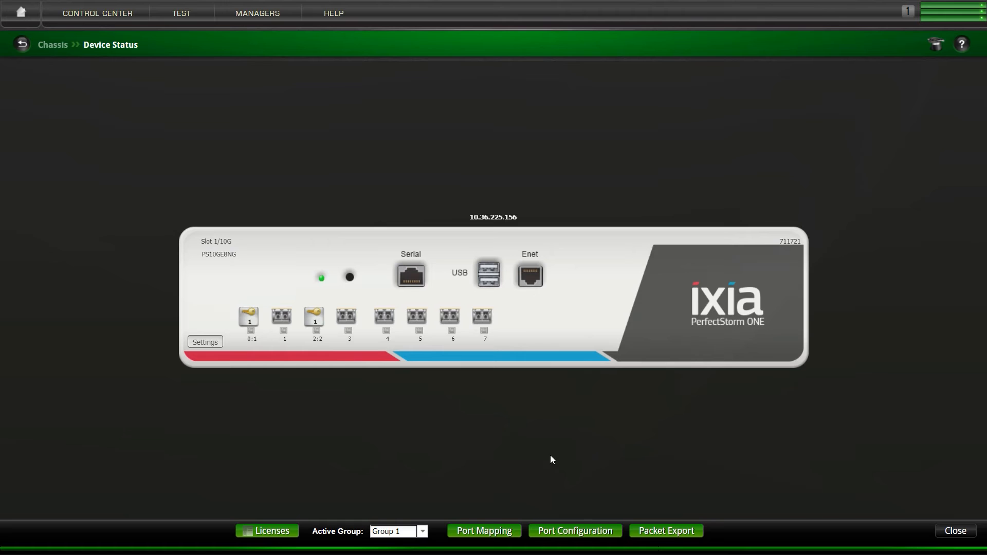
{"action": "left_click", "coordinate": [666, 531]}
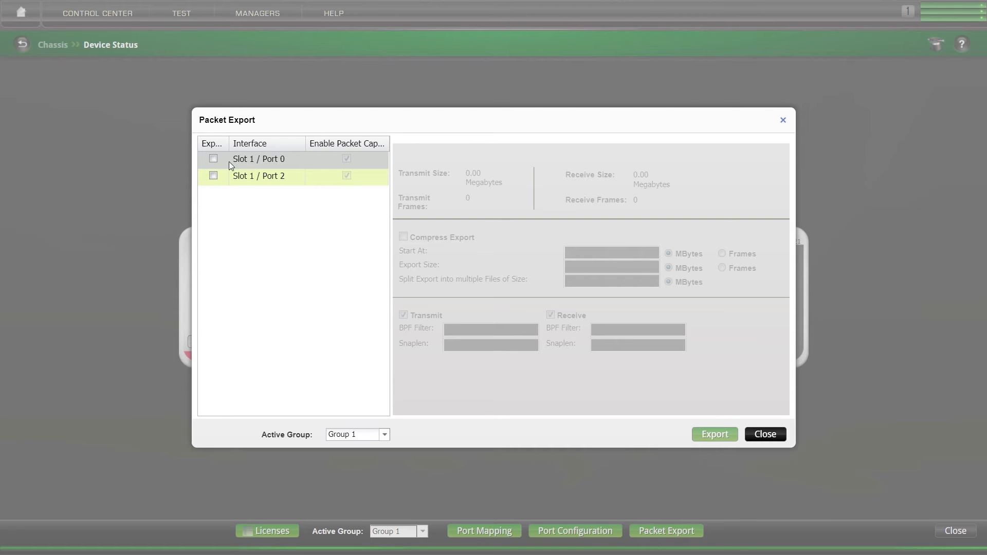
Step: Mark both reserved ports for packet export and close the dialog
{"action": "left_click", "coordinate": [214, 159]}
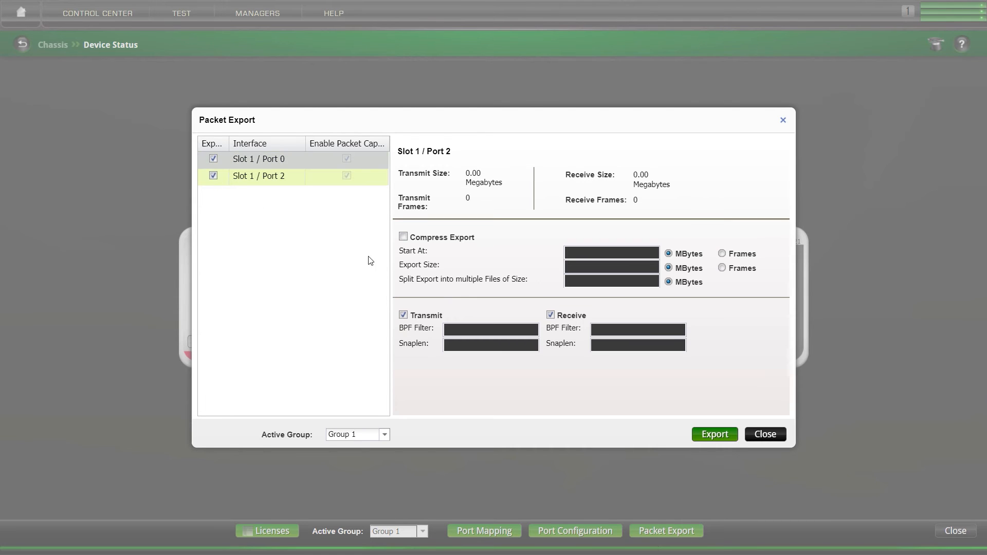
{"action": "mouse_move", "coordinate": [555, 381]}
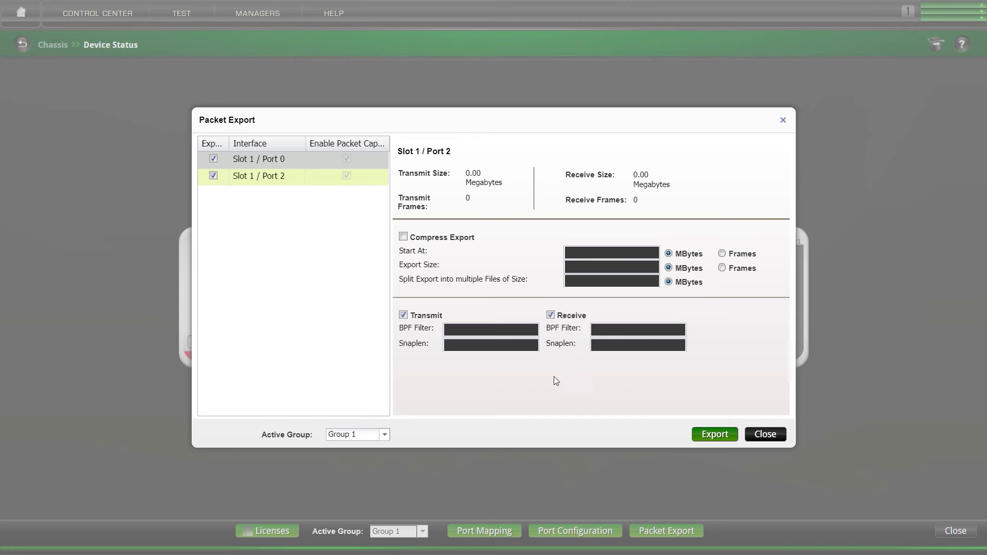
{"action": "mouse_move", "coordinate": [409, 172]}
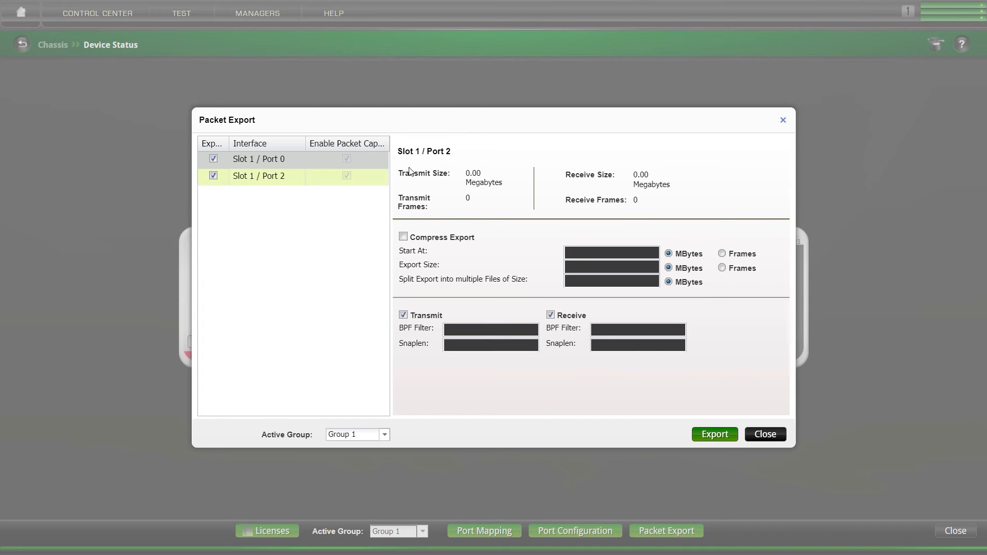
{"action": "mouse_move", "coordinate": [440, 213]}
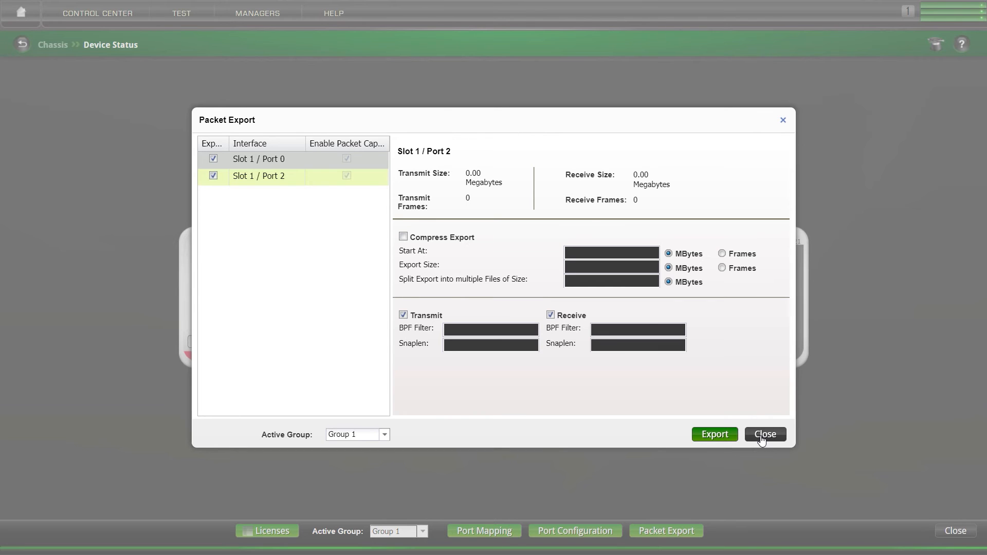
{"action": "left_click", "coordinate": [765, 435]}
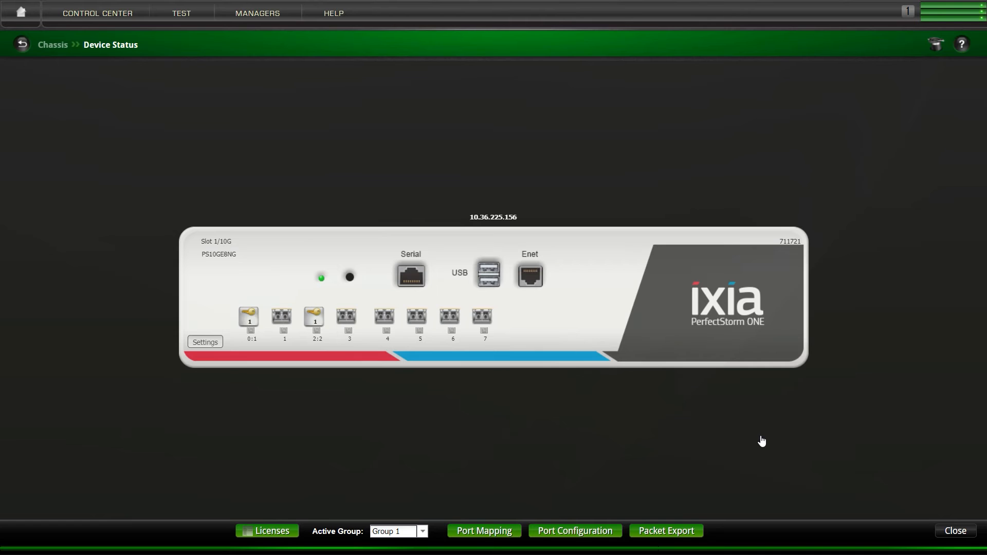
{"action": "mouse_move", "coordinate": [710, 448]}
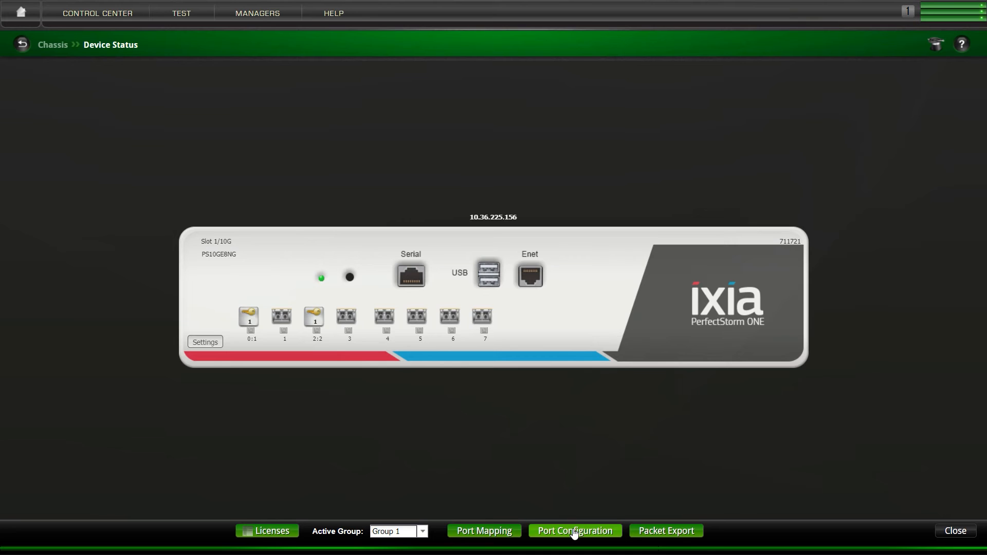
Step: Review Port Configuration showing ports 0 and 2 at 10000Mb full, then close it
{"action": "left_click", "coordinate": [574, 530]}
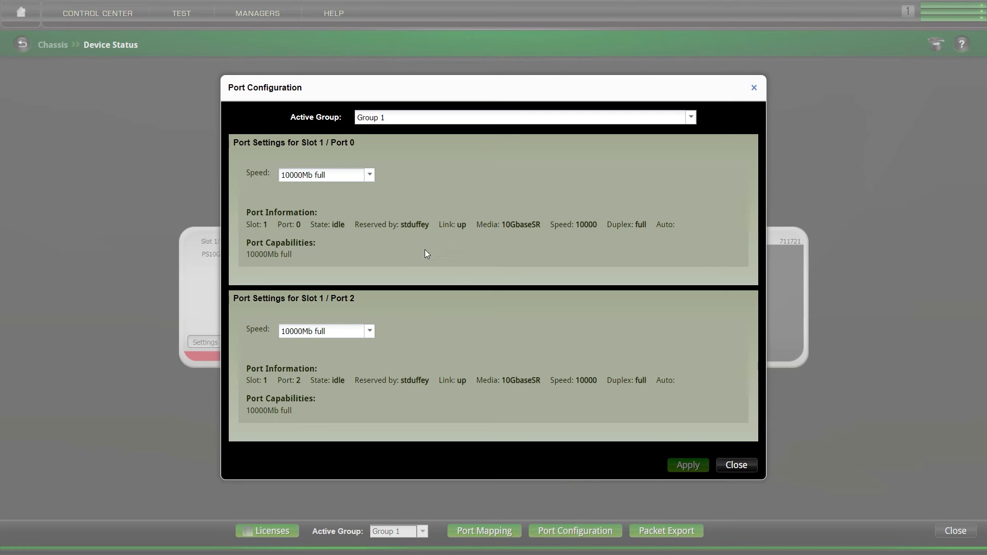
{"action": "mouse_move", "coordinate": [510, 240]}
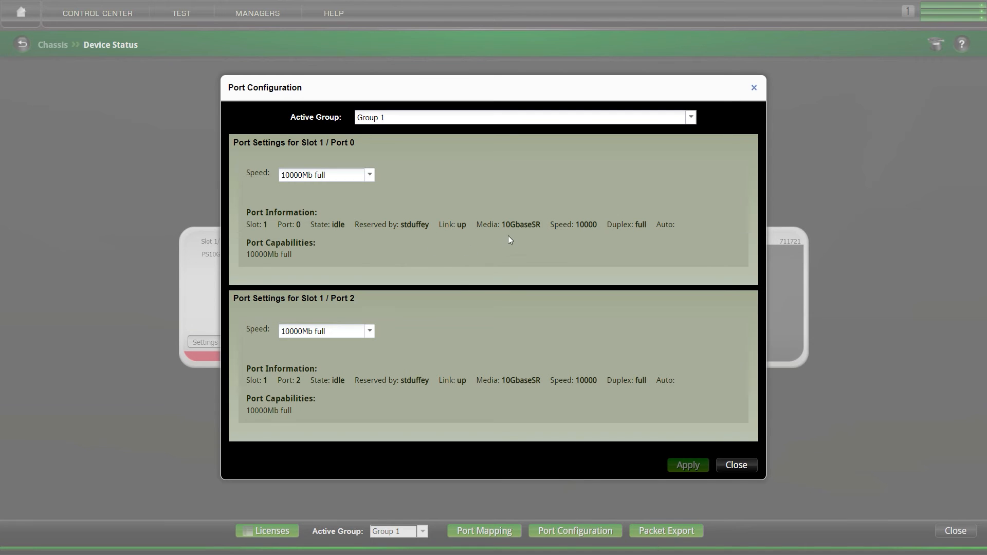
{"action": "mouse_move", "coordinate": [524, 232]}
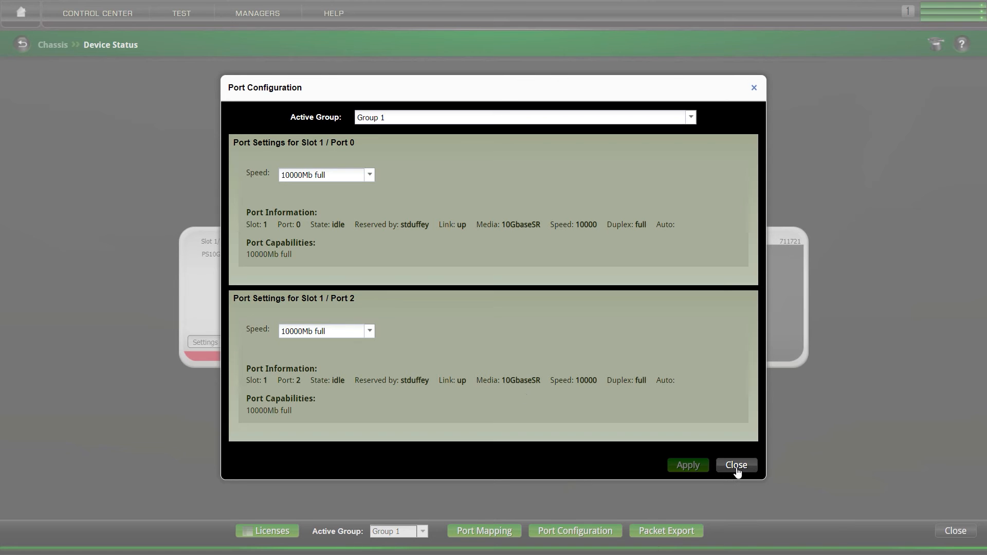
{"action": "left_click", "coordinate": [736, 465]}
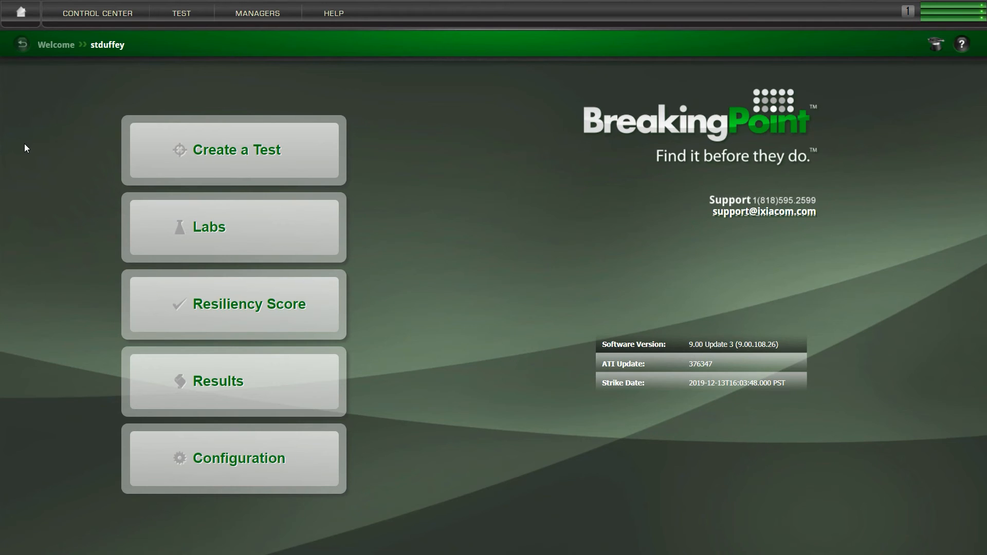
{"action": "mouse_move", "coordinate": [437, 298]}
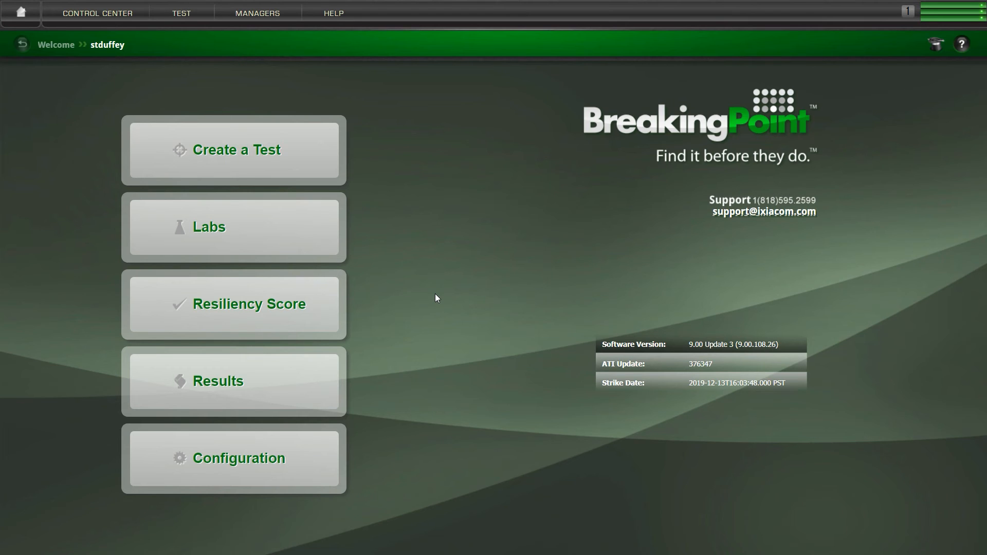
{"action": "mouse_move", "coordinate": [429, 300]}
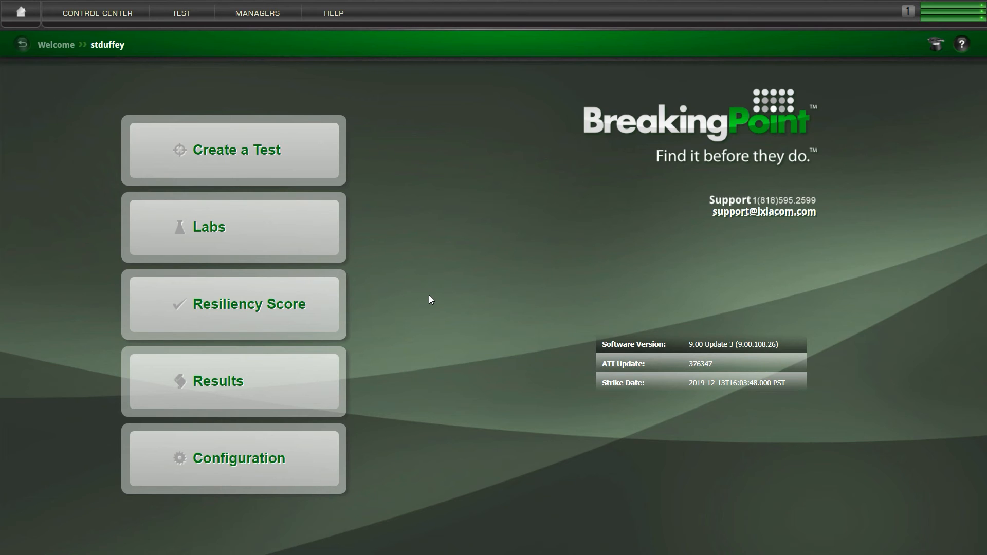
{"action": "mouse_move", "coordinate": [256, 16]}
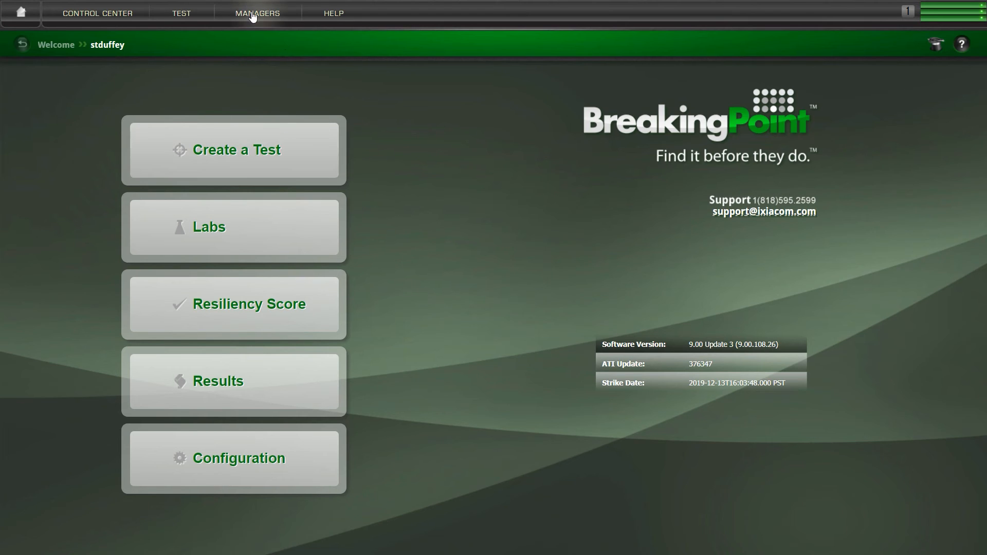
Step: Show the Managers menu listing Strike Lists, Application Profiles, Super Flows and Capture Manager
{"action": "left_click", "coordinate": [255, 12]}
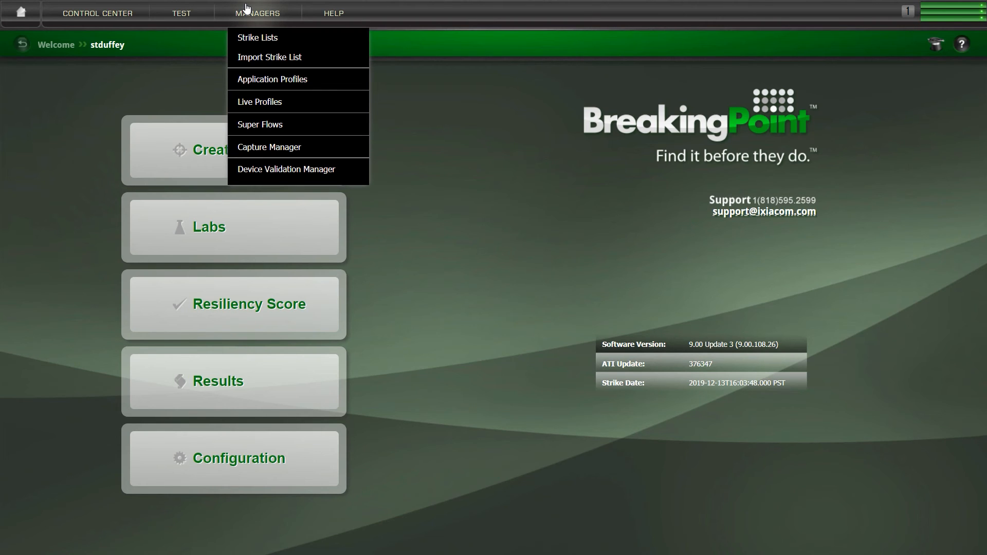
{"action": "mouse_move", "coordinate": [243, 36]}
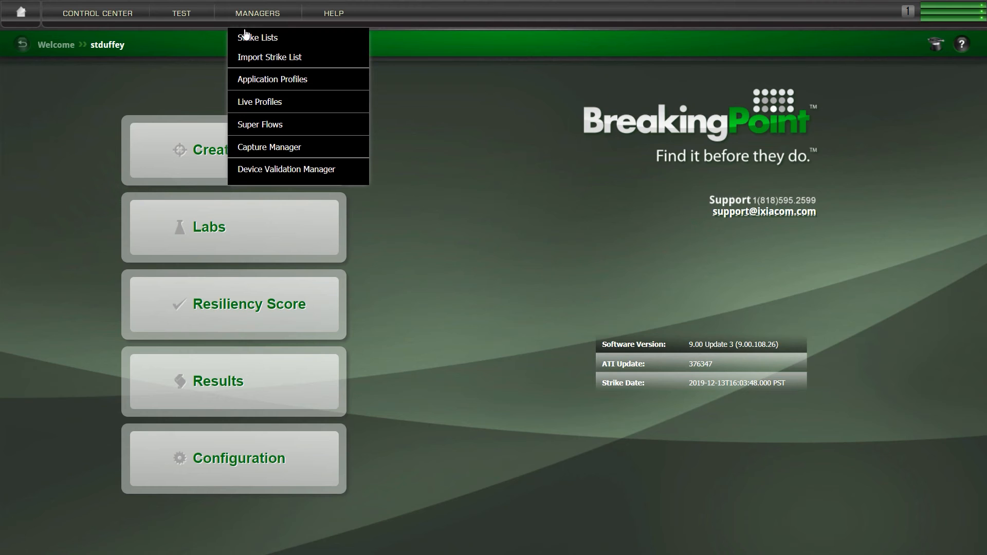
Step: Browse the Strike Lists, Super Flows, then Application Profiles (374 profiles) libraries
{"action": "left_click", "coordinate": [257, 37]}
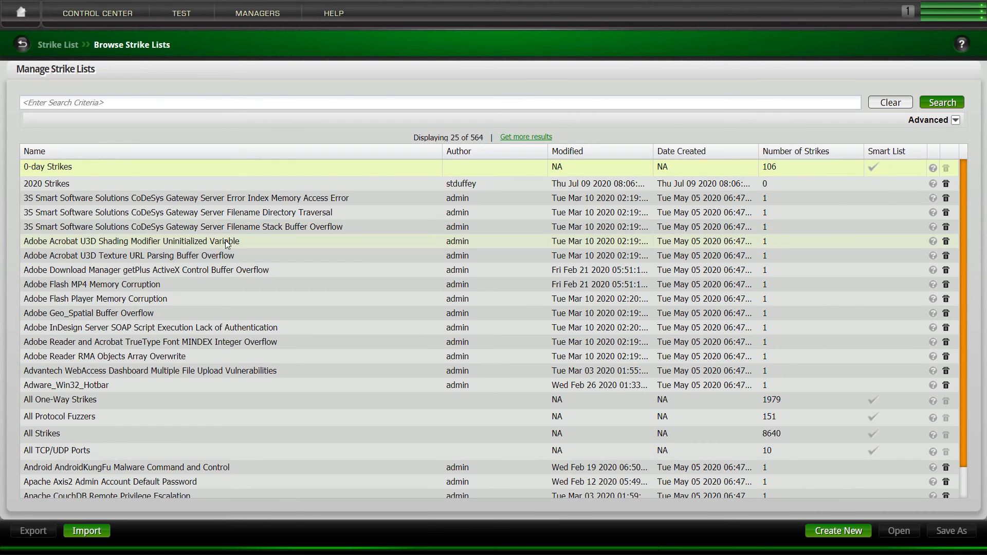
{"action": "left_click", "coordinate": [256, 12]}
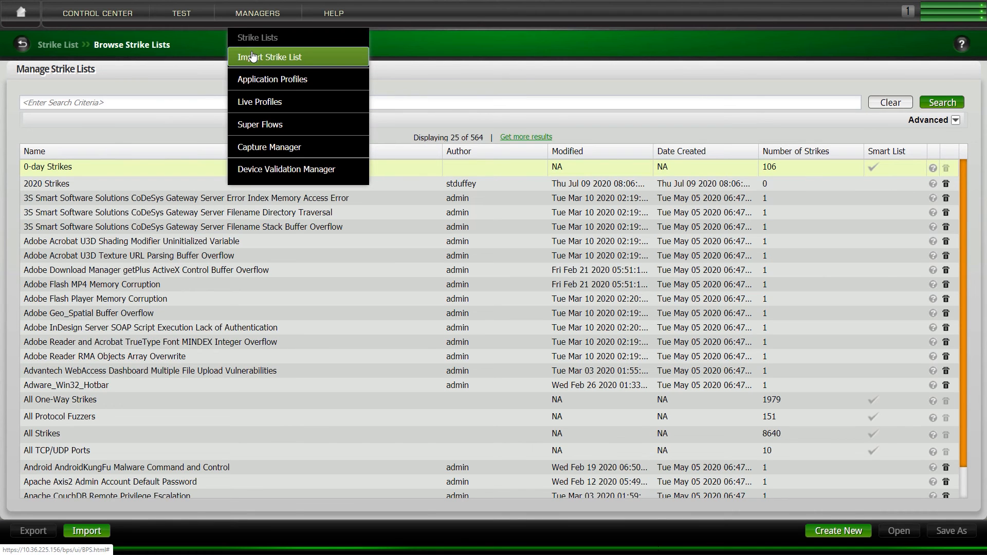
{"action": "left_click", "coordinate": [260, 124]}
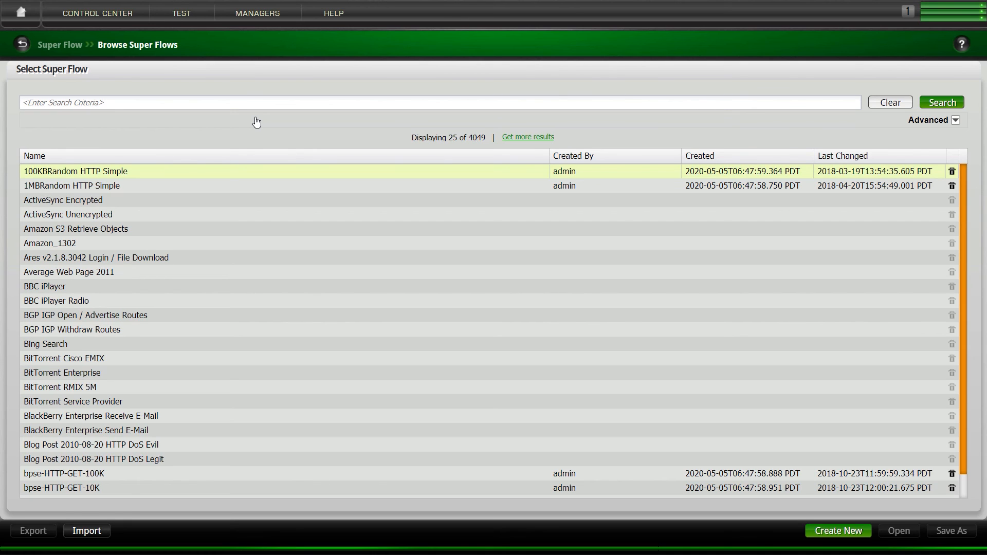
{"action": "mouse_move", "coordinate": [256, 14]}
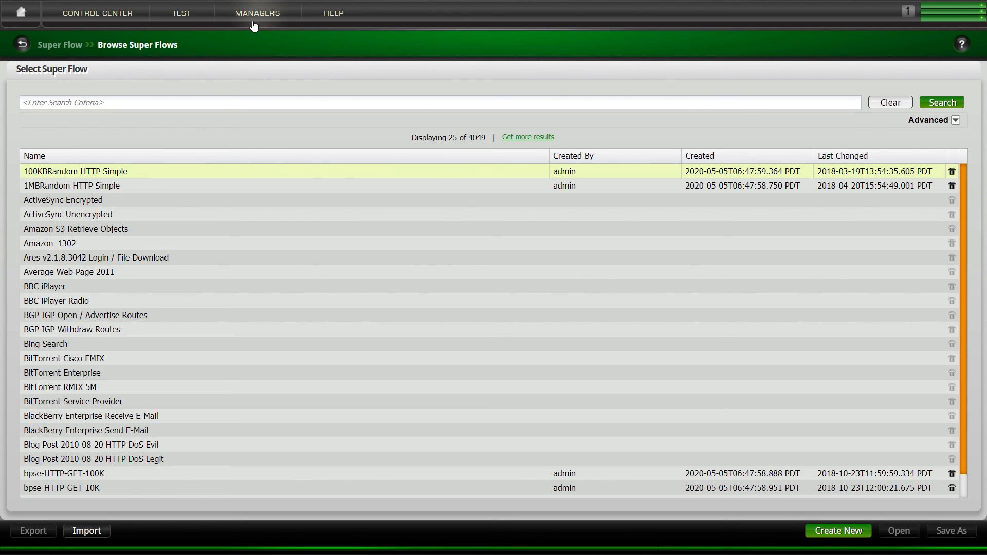
{"action": "left_click", "coordinate": [256, 12]}
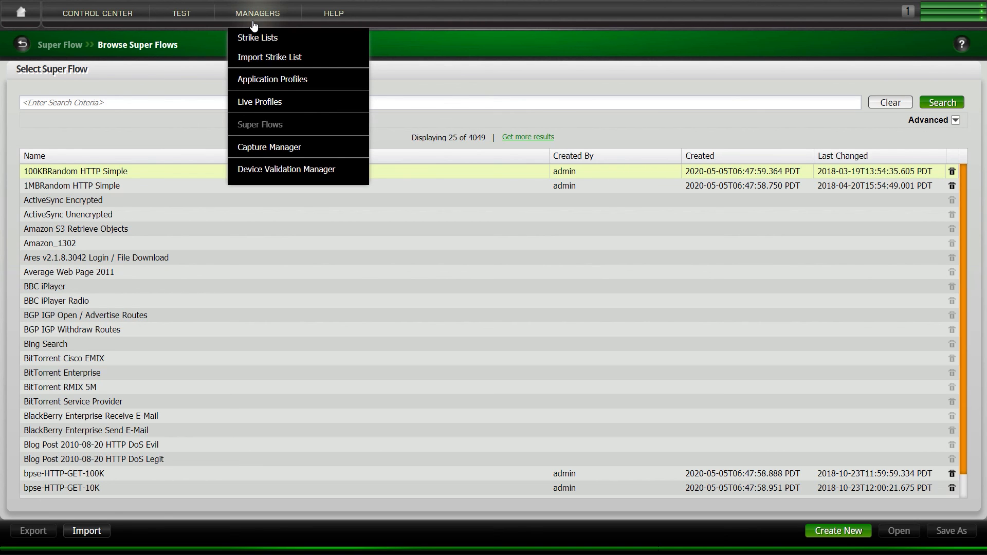
{"action": "left_click", "coordinate": [272, 79]}
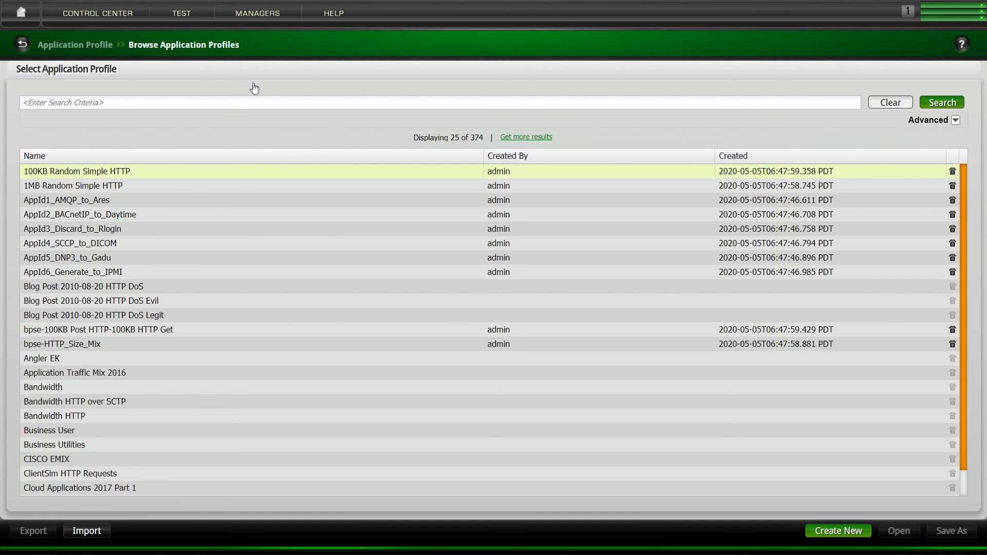
{"action": "mouse_move", "coordinate": [244, 39]}
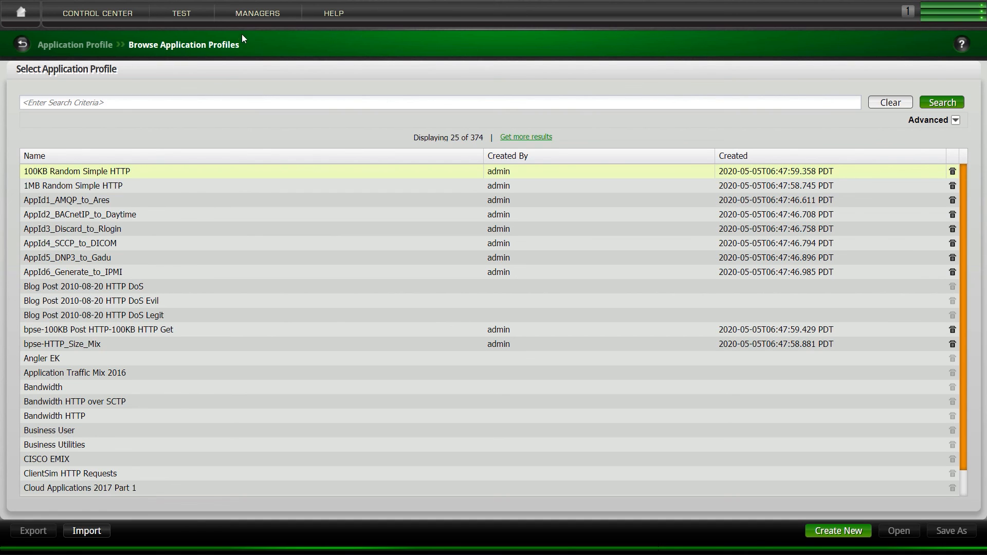
Step: Switch to Capture Manager, listing 15 capture files including BreakingPoint Capture Sample
{"action": "left_click", "coordinate": [256, 12]}
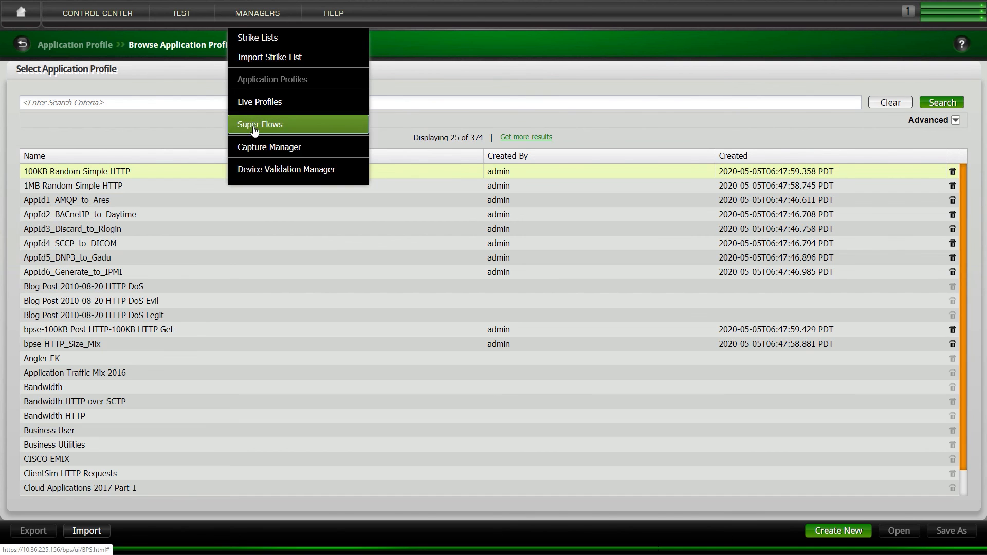
{"action": "left_click", "coordinate": [269, 147]}
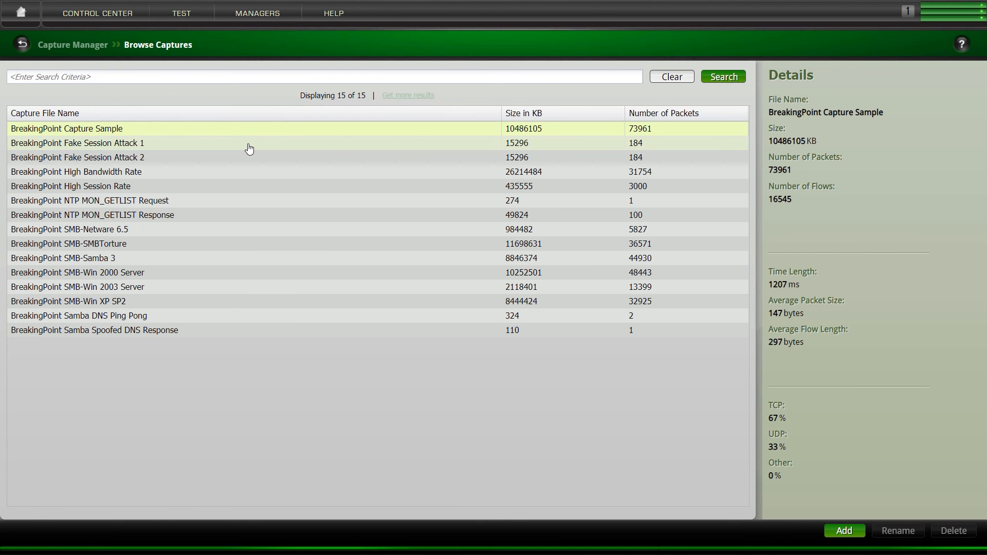